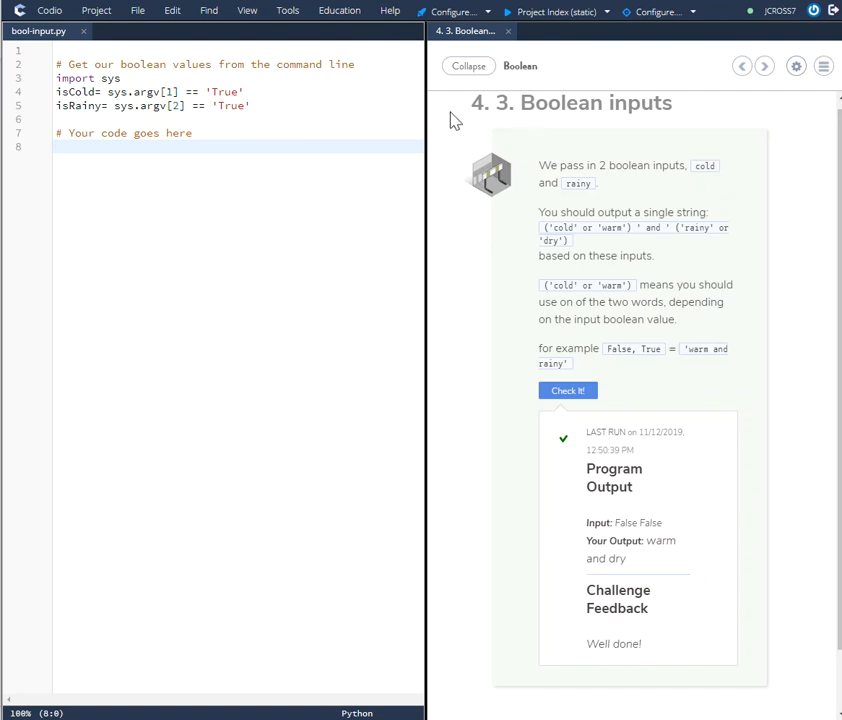
{"action": "mouse_move", "coordinate": [616, 144]}
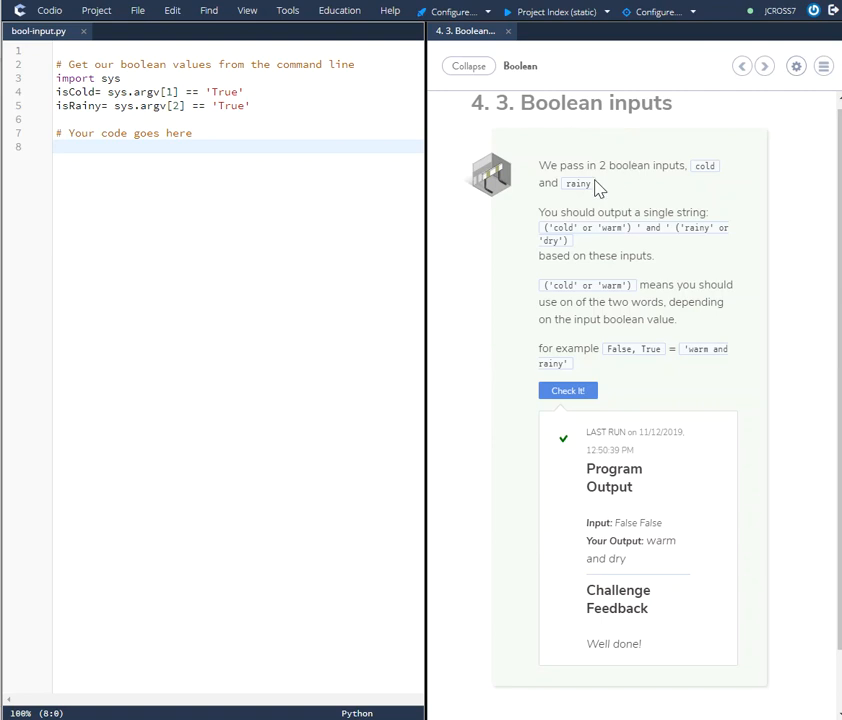
{"action": "mouse_move", "coordinate": [678, 212]}
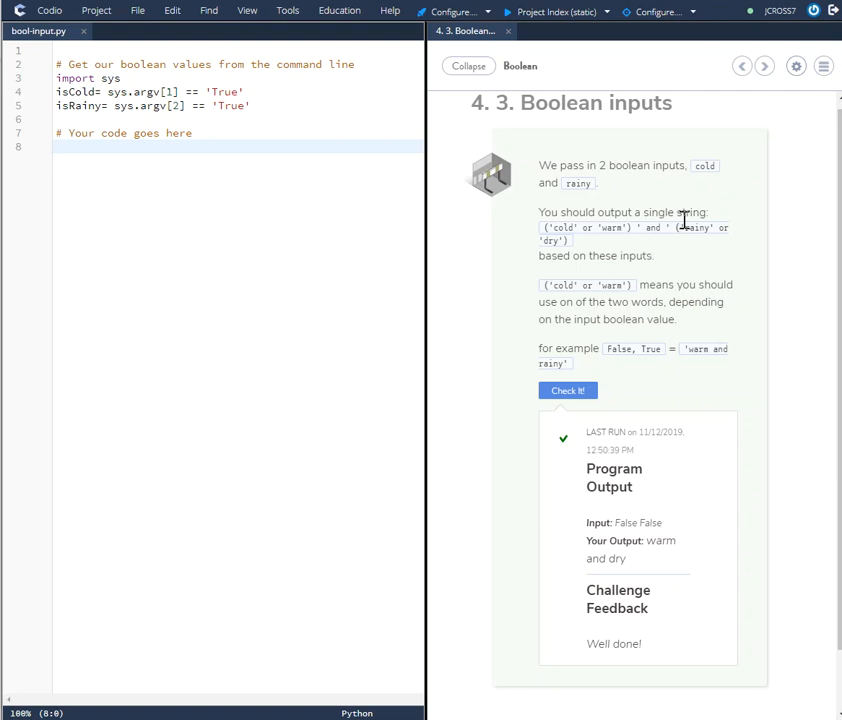
{"action": "mouse_move", "coordinate": [590, 228]}
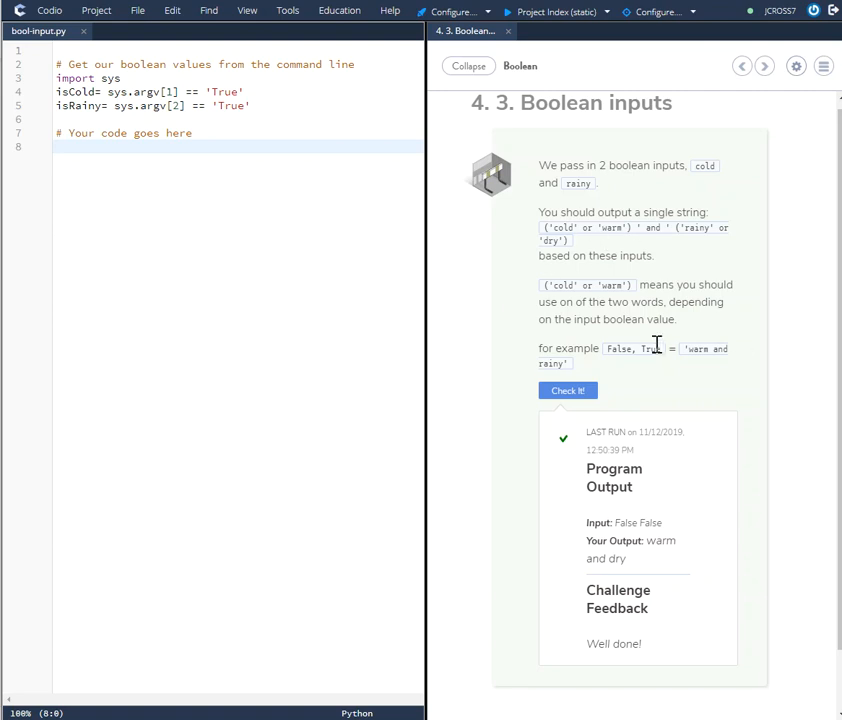
{"action": "mouse_move", "coordinate": [604, 312]}
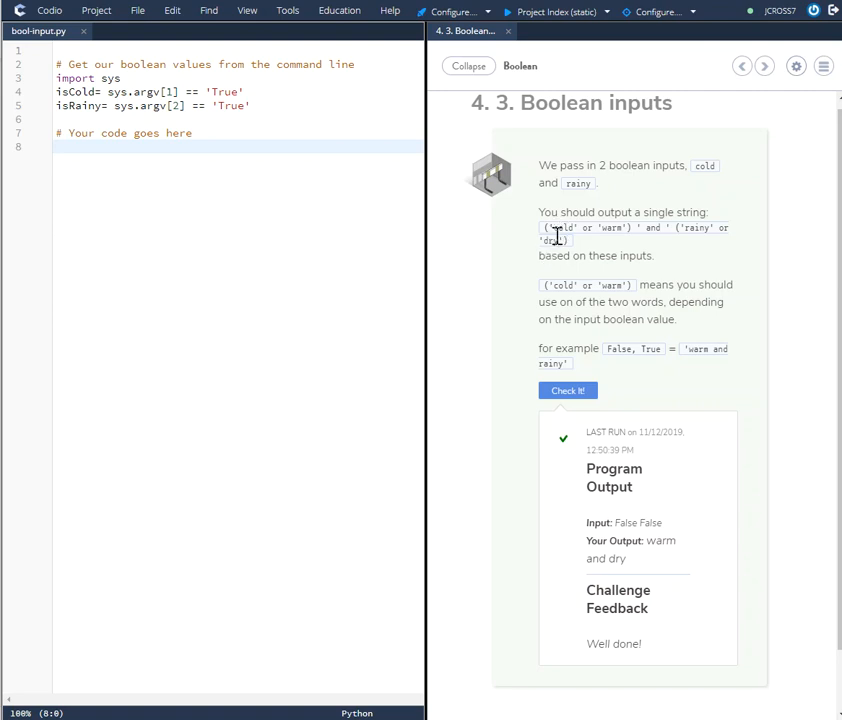
{"action": "mouse_move", "coordinate": [572, 256]}
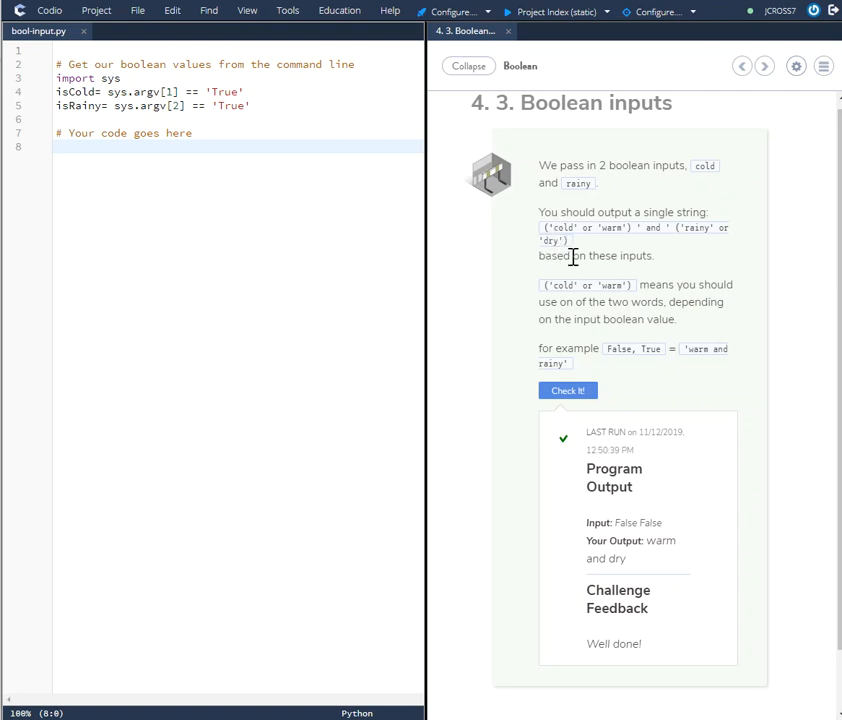
{"action": "mouse_move", "coordinate": [614, 250]}
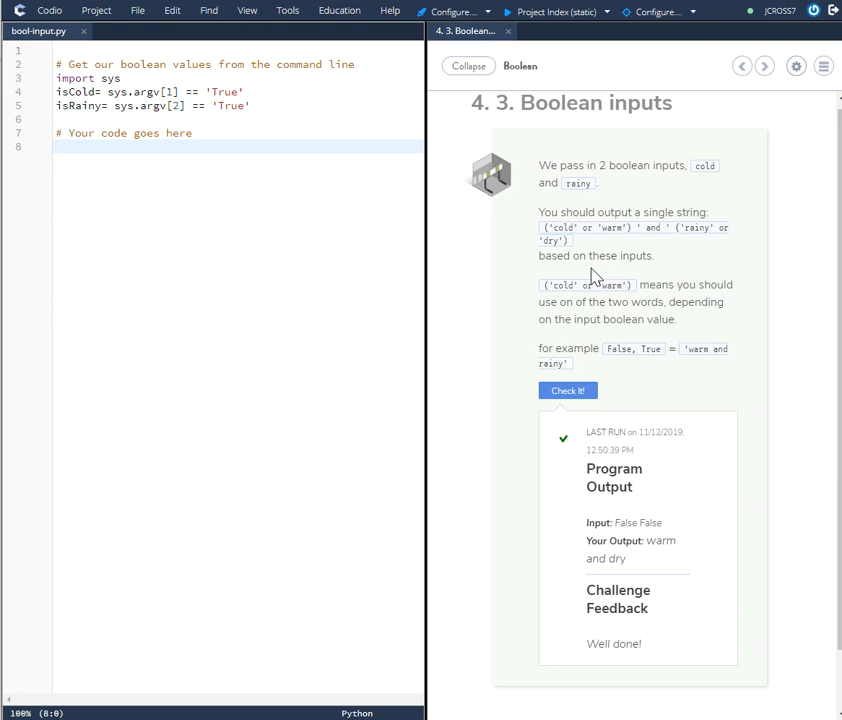
{"action": "mouse_move", "coordinate": [598, 256]}
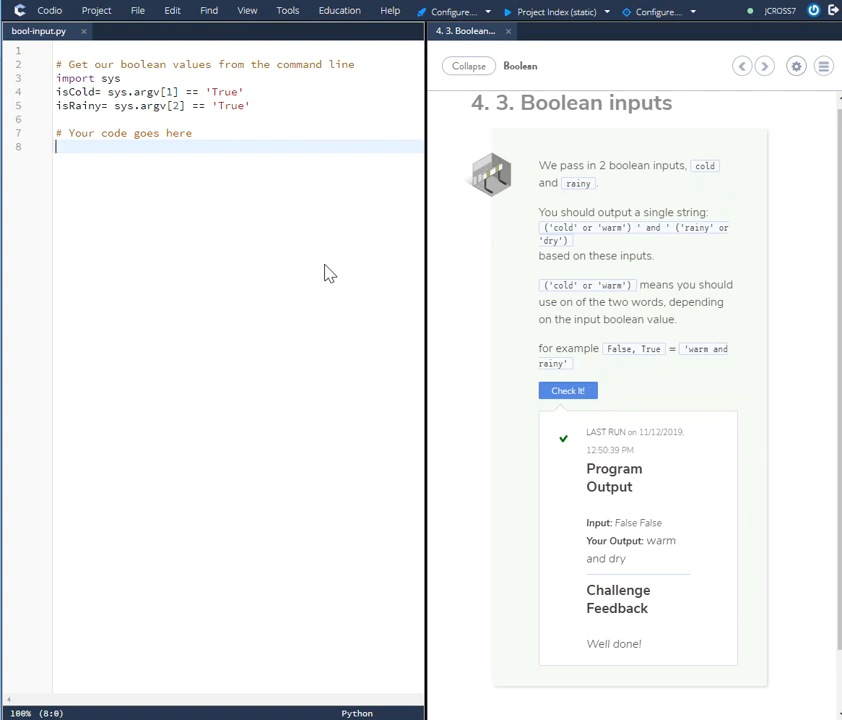
{"action": "mouse_move", "coordinate": [364, 228]}
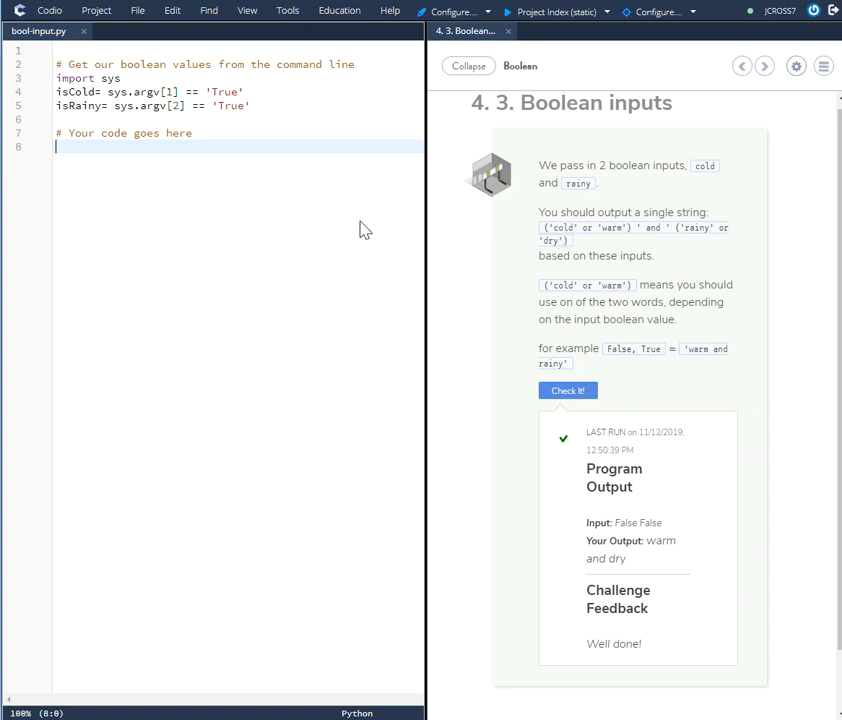
{"action": "mouse_move", "coordinate": [260, 218]}
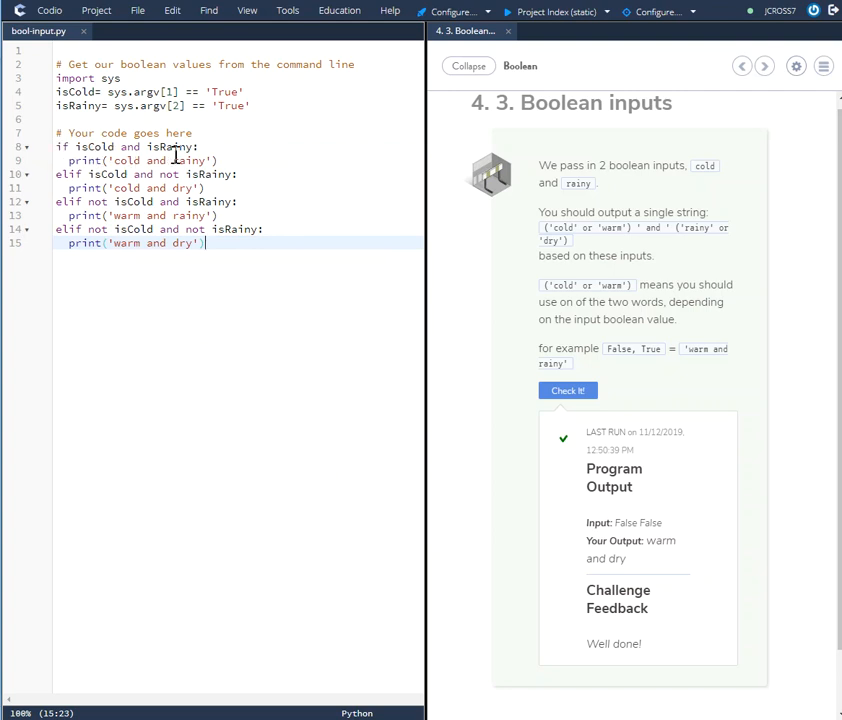
{"action": "mouse_move", "coordinate": [156, 280]}
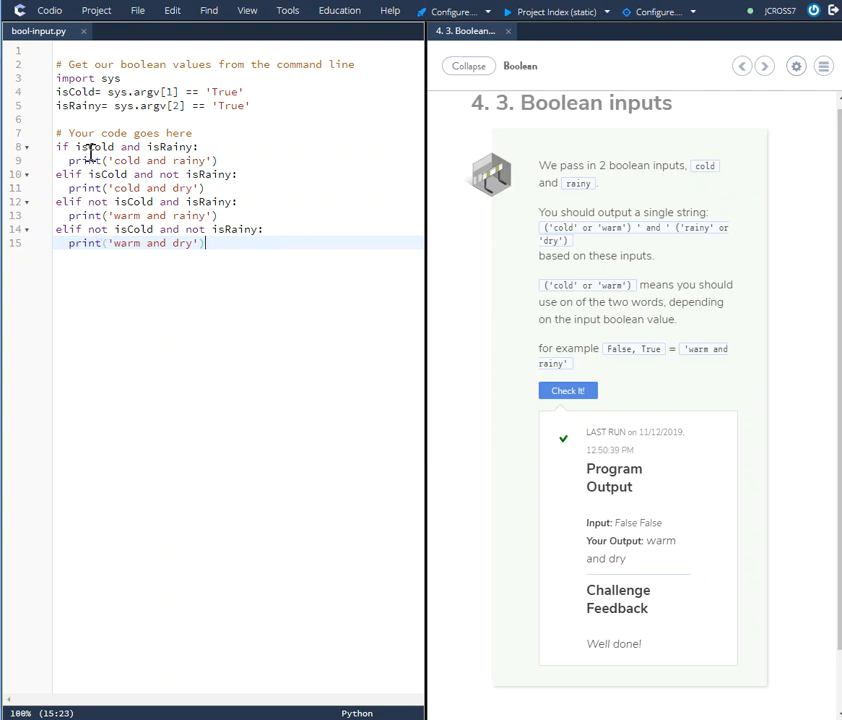
{"action": "mouse_move", "coordinate": [148, 242]}
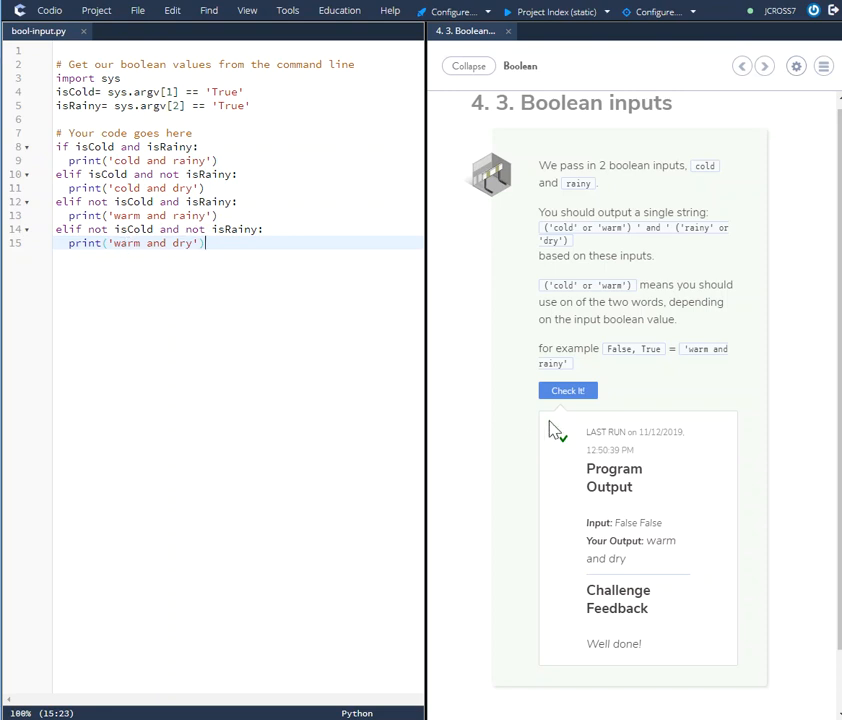
Run Check It on the if/elif solution and receive the Well done! feedback.
{"action": "left_click", "coordinate": [568, 390]}
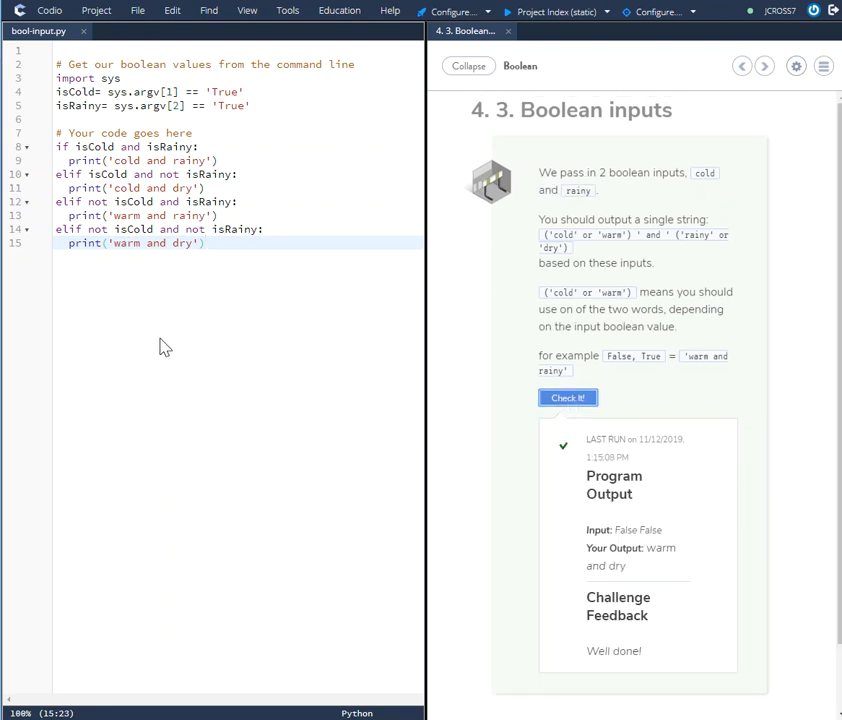
{"action": "mouse_move", "coordinate": [280, 404]}
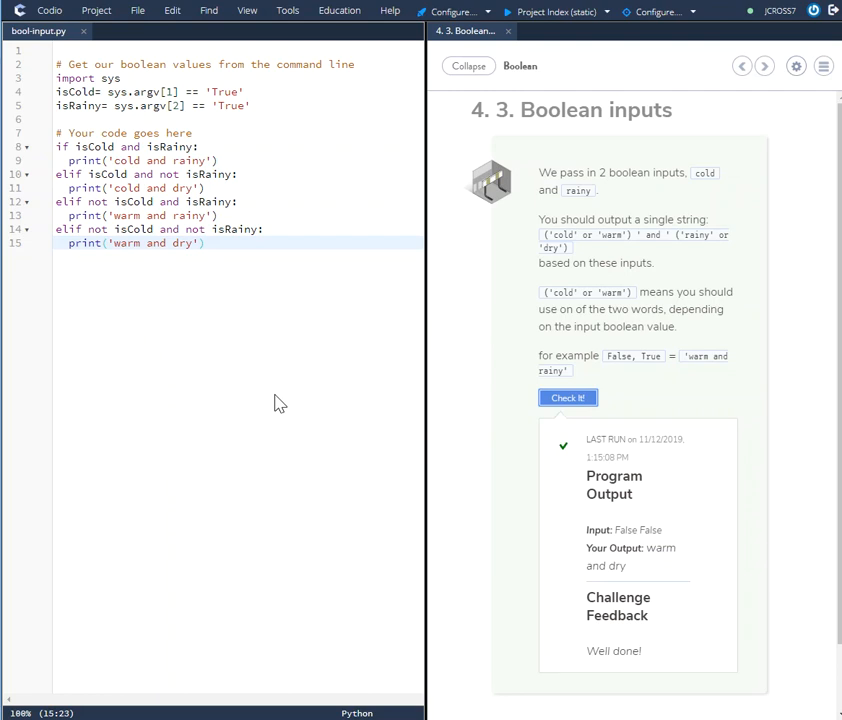
{"action": "mouse_move", "coordinate": [820, 560]}
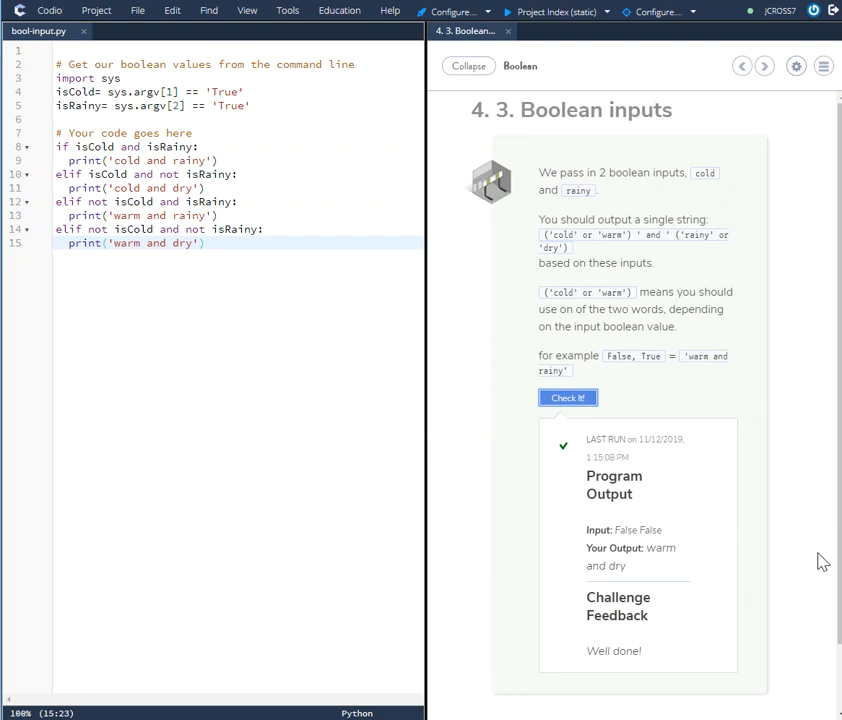